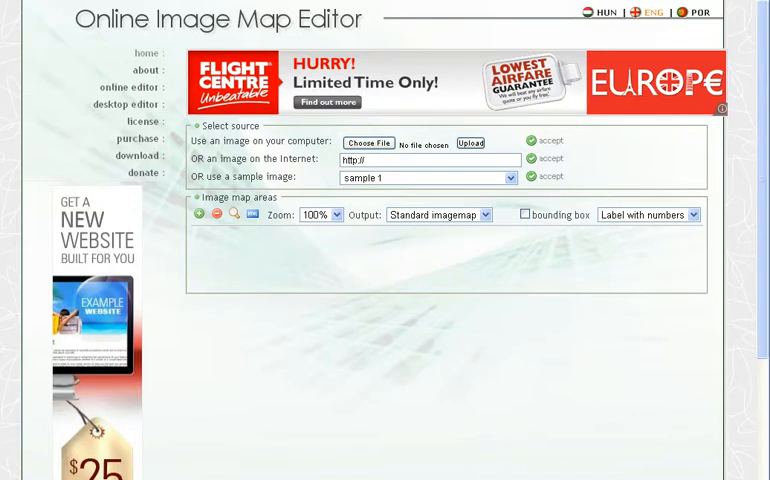
{"action": "mouse_move", "coordinate": [442, 387]}
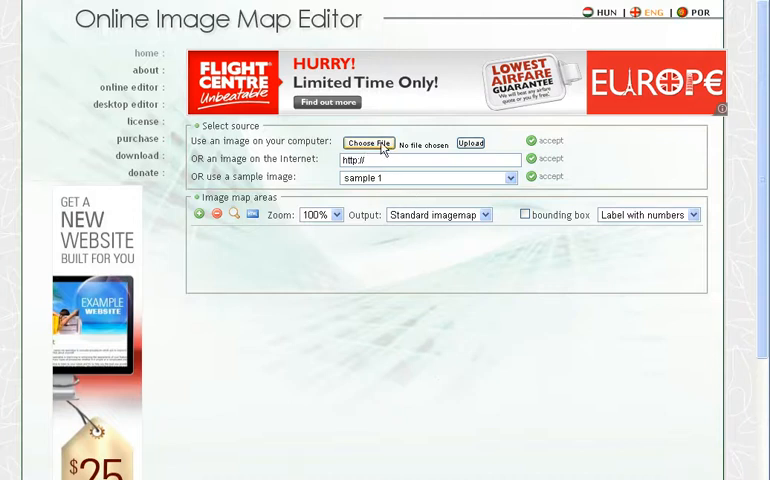
Pick 'image for guide online (1)' from the guide for tweaks folder as the source image.
{"action": "left_click", "coordinate": [367, 143]}
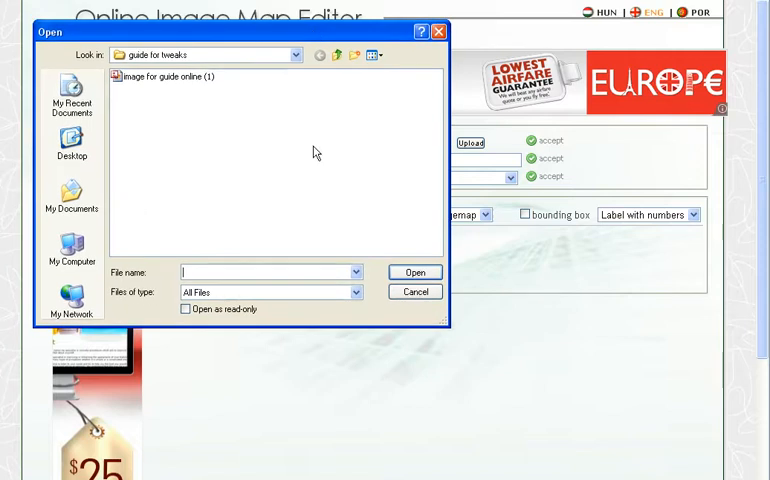
{"action": "mouse_move", "coordinate": [282, 131]}
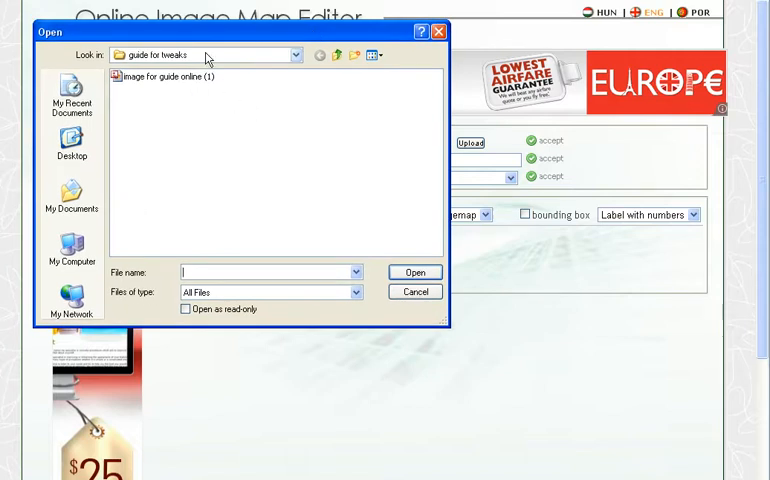
{"action": "mouse_move", "coordinate": [180, 77]}
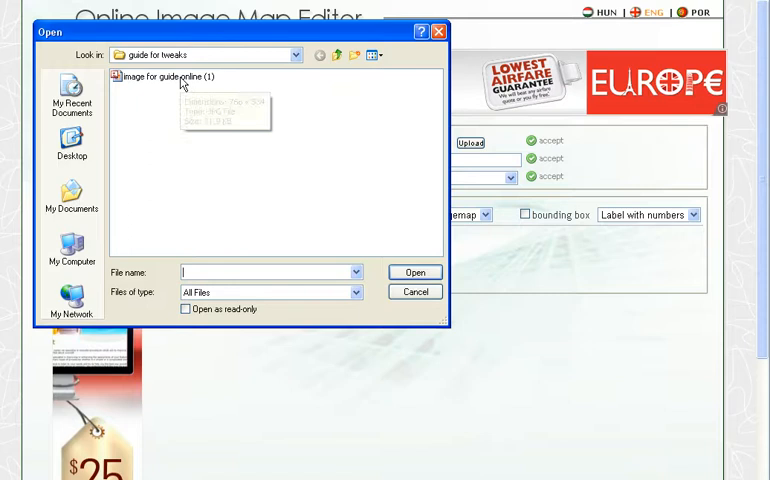
{"action": "left_click", "coordinate": [180, 76]}
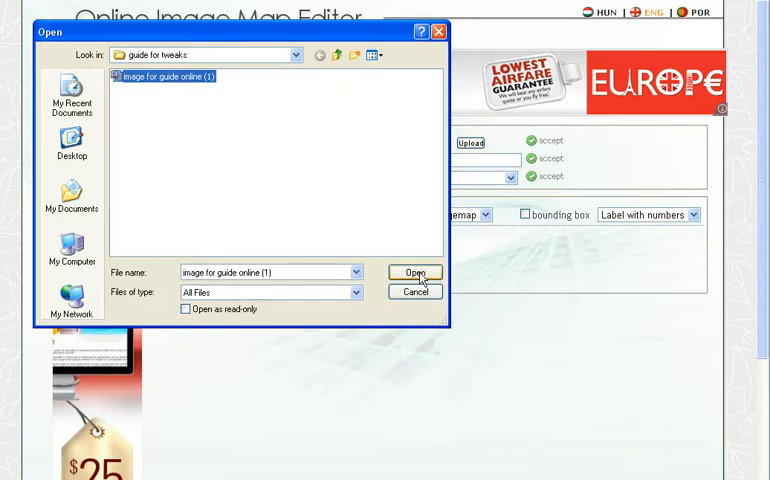
{"action": "left_click", "coordinate": [414, 272]}
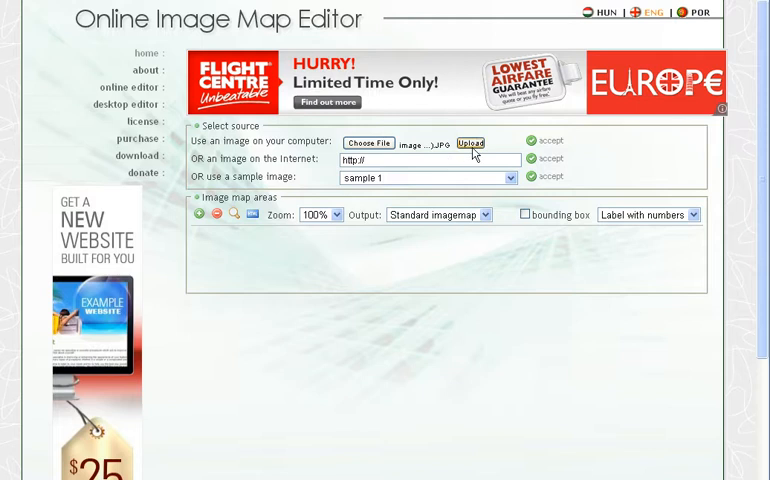
{"action": "mouse_move", "coordinate": [463, 153]}
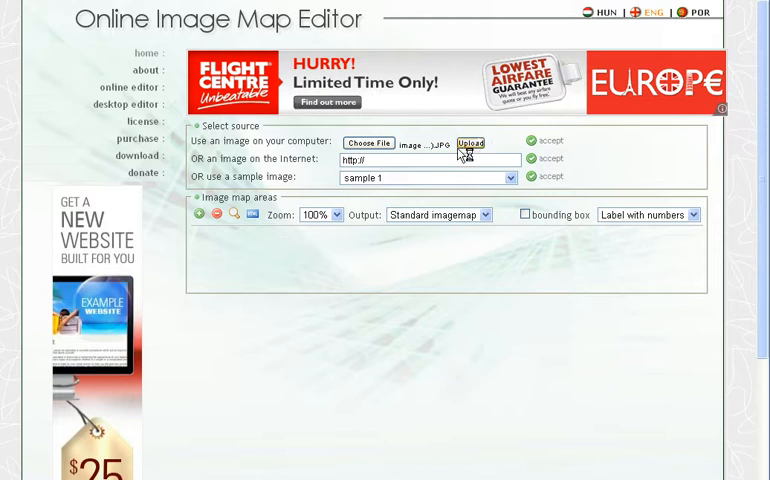
Upload the chosen JPG and accept it so the slide loads onto the mapping canvas.
{"action": "left_click", "coordinate": [470, 142]}
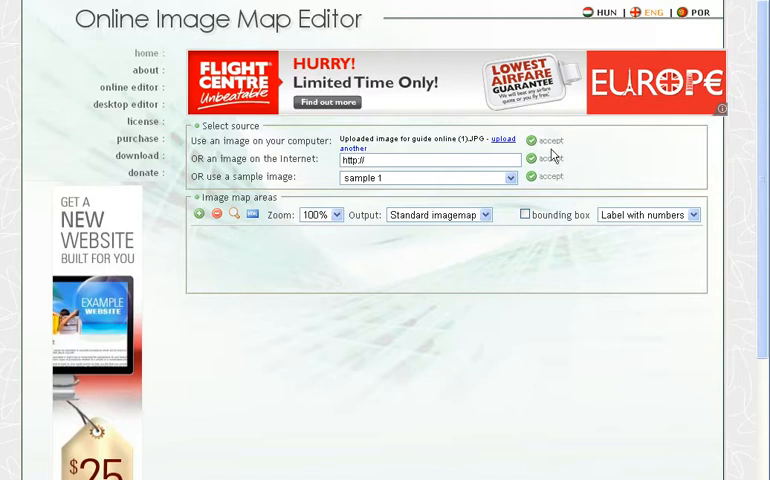
{"action": "left_click", "coordinate": [548, 176]}
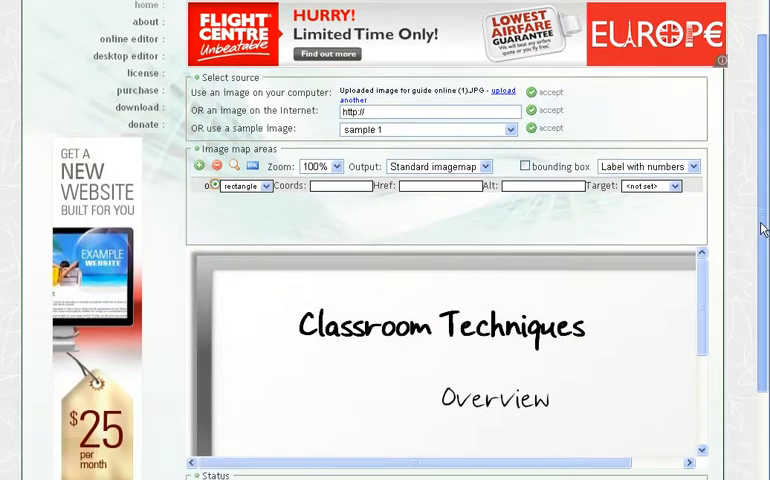
{"action": "scroll", "scroll_direction": "down", "scroll_amount": 3}
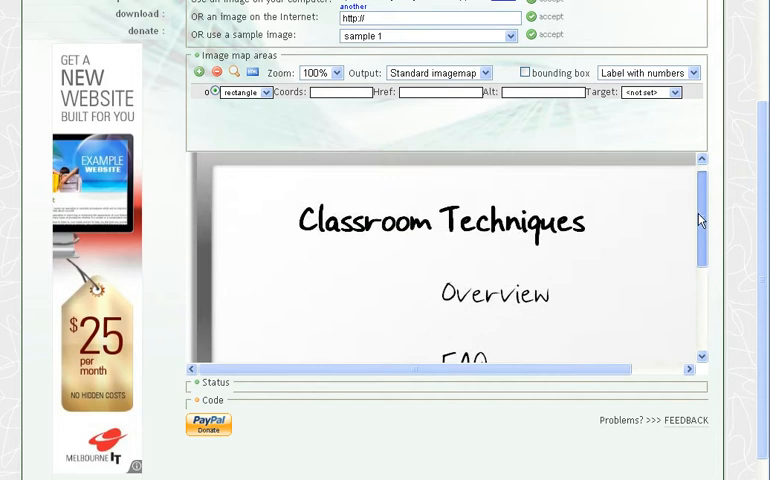
{"action": "mouse_move", "coordinate": [705, 238]}
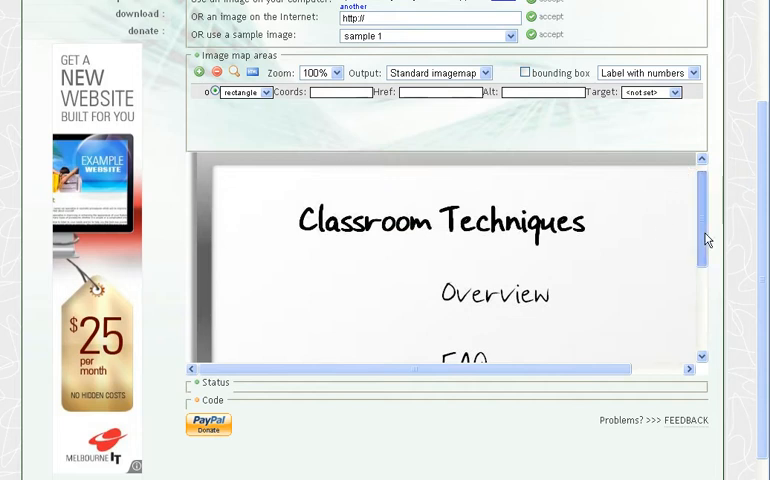
{"action": "scroll", "scroll_direction": "down", "scroll_amount": 3}
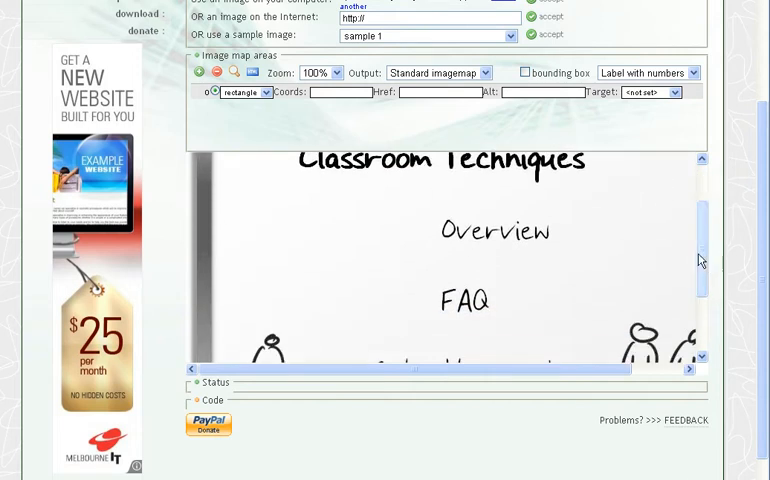
{"action": "mouse_move", "coordinate": [676, 251]}
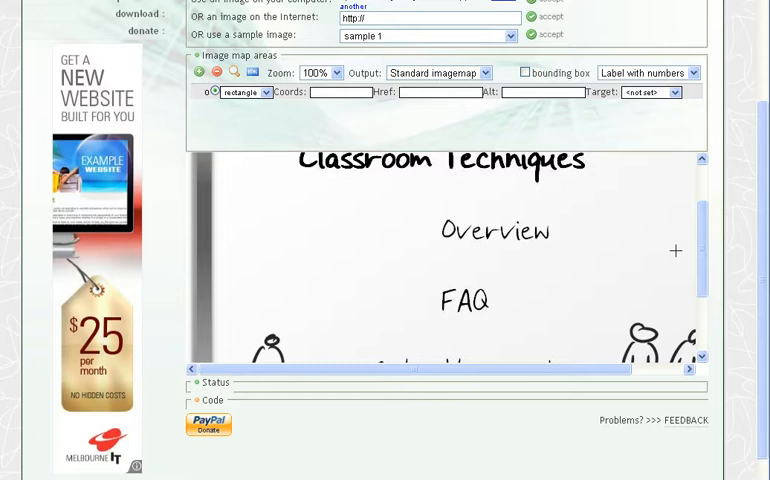
{"action": "mouse_move", "coordinate": [570, 265]}
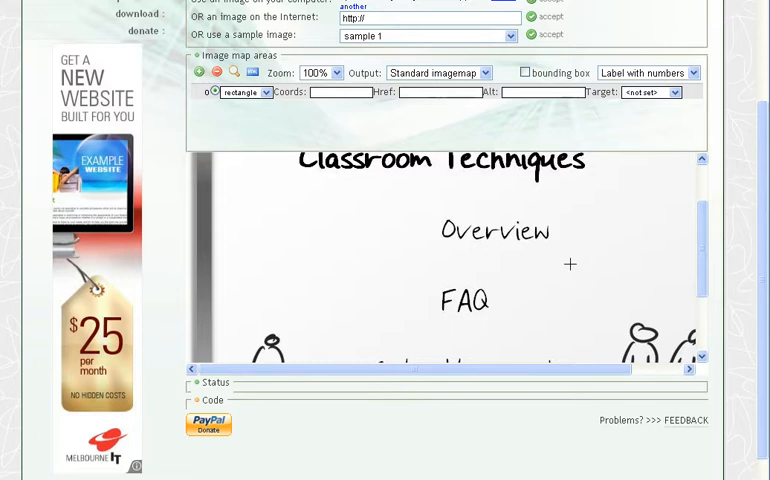
{"action": "mouse_move", "coordinate": [407, 210]}
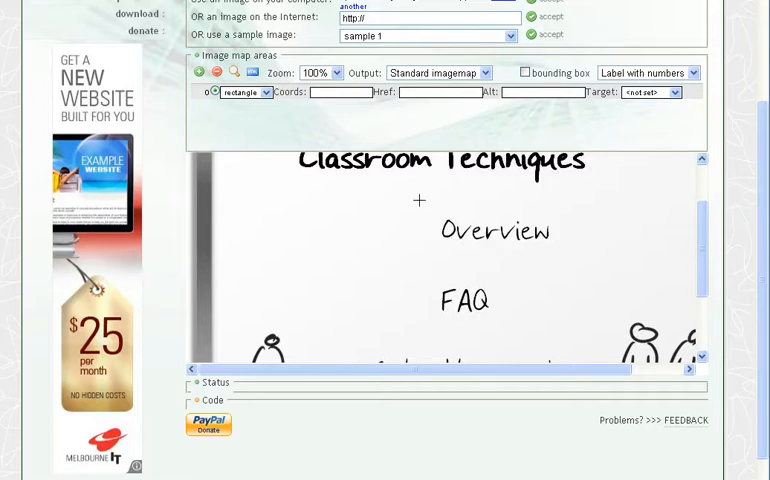
Drag rectangle hotspots around the Overview and FAQ labels on the slide.
{"action": "left_click", "coordinate": [419, 200]}
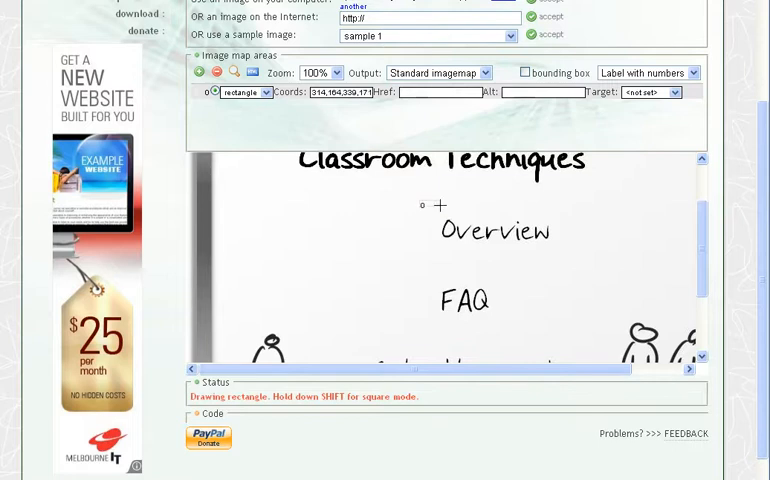
{"action": "left_click_drag", "start_coordinate": [429, 205], "coordinate": [565, 265]}
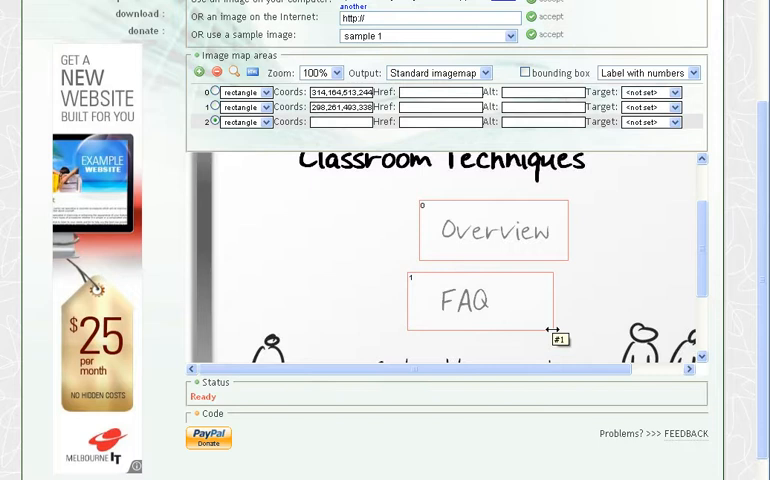
{"action": "mouse_move", "coordinate": [530, 258]}
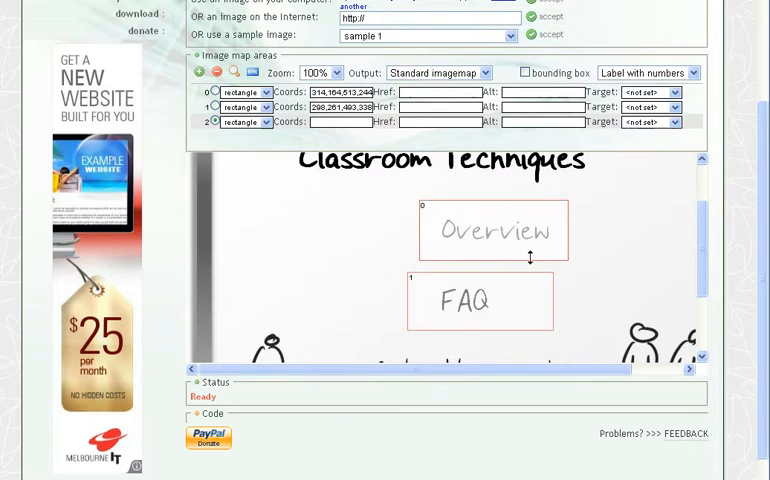
{"action": "mouse_move", "coordinate": [538, 318]}
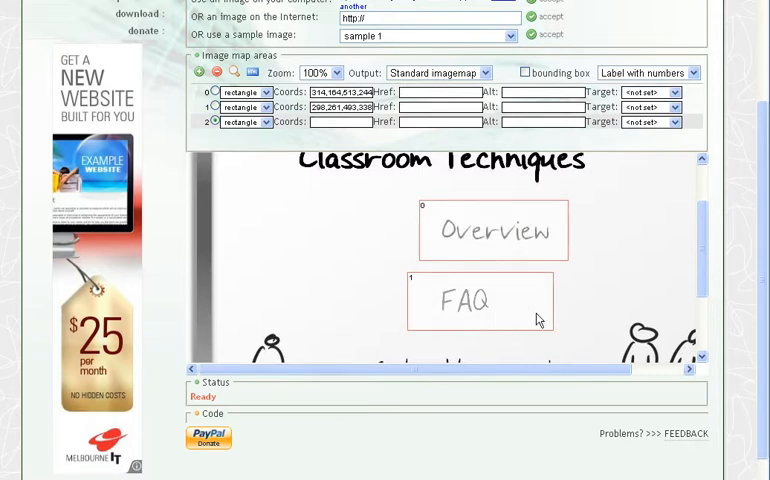
{"action": "mouse_move", "coordinate": [531, 321]}
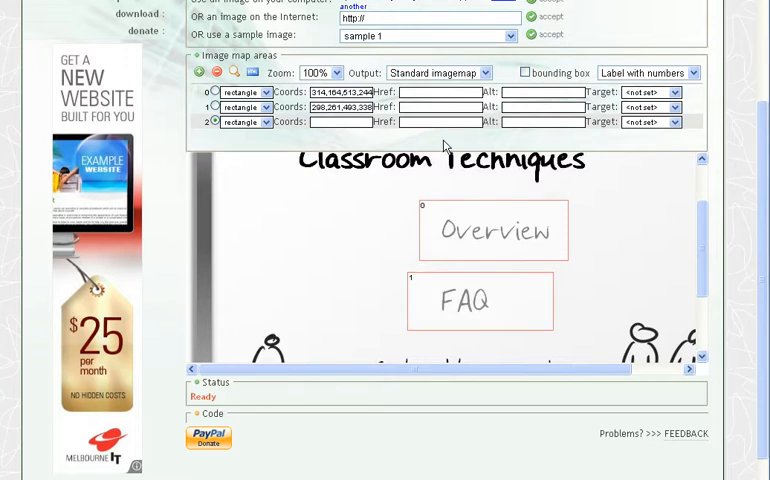
{"action": "mouse_move", "coordinate": [399, 202]}
{"action": "type", "text": "#"}
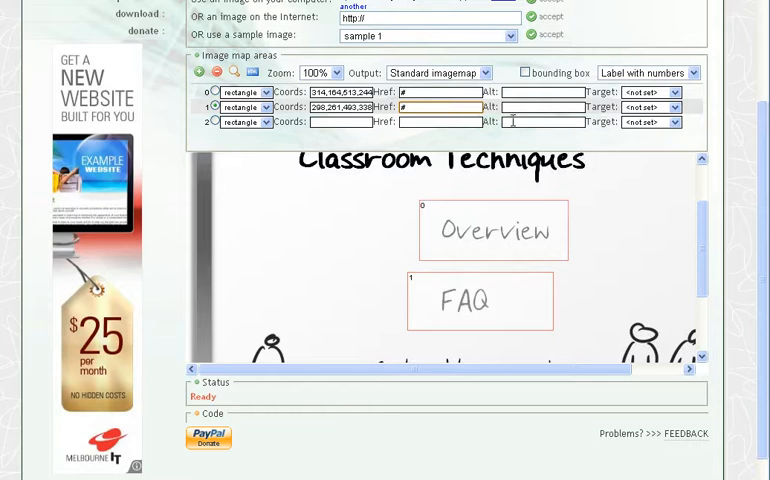
Enter alt text 'Overview' for area 0 and 'FAQ' for area 1.
{"action": "left_click", "coordinate": [543, 91]}
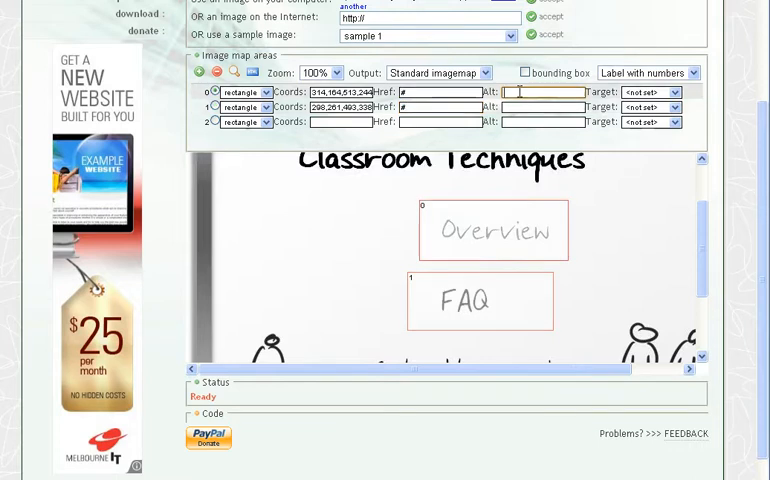
{"action": "mouse_move", "coordinate": [457, 247]}
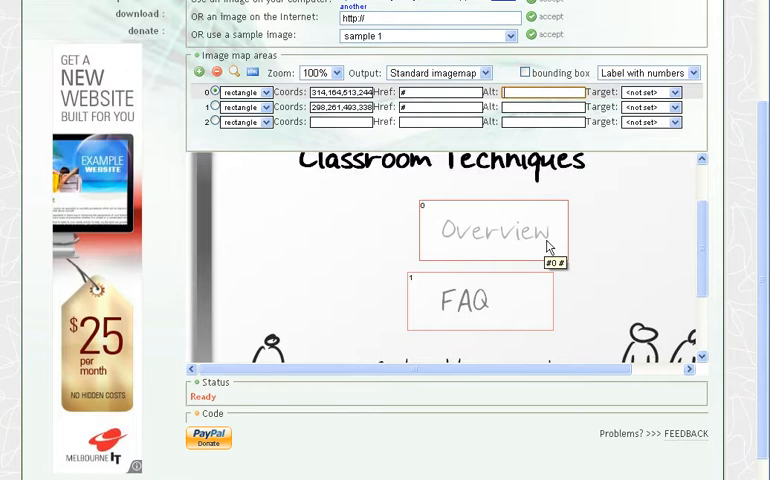
{"action": "mouse_move", "coordinate": [565, 224]}
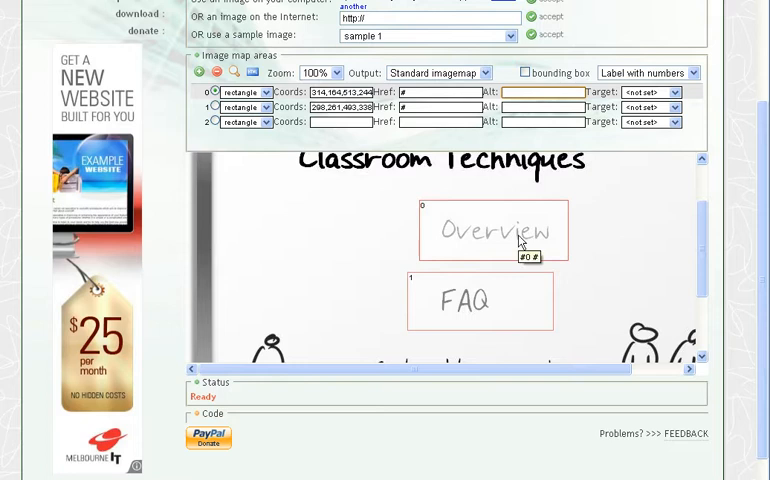
{"action": "mouse_move", "coordinate": [537, 210]}
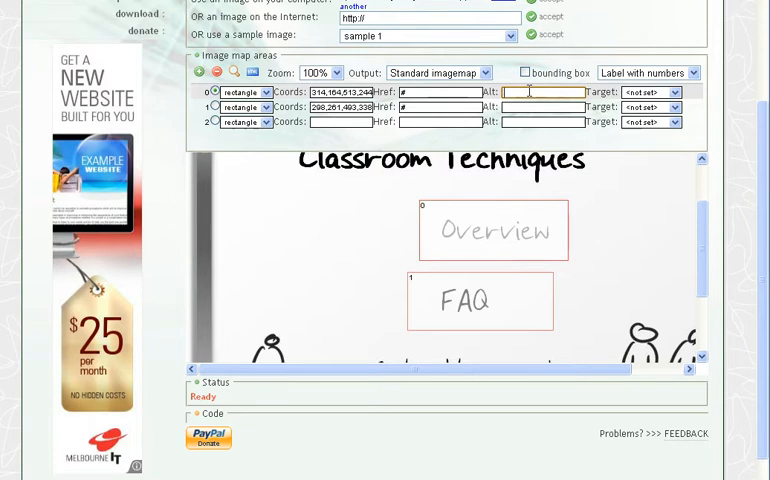
{"action": "type", "text": "Ov"}
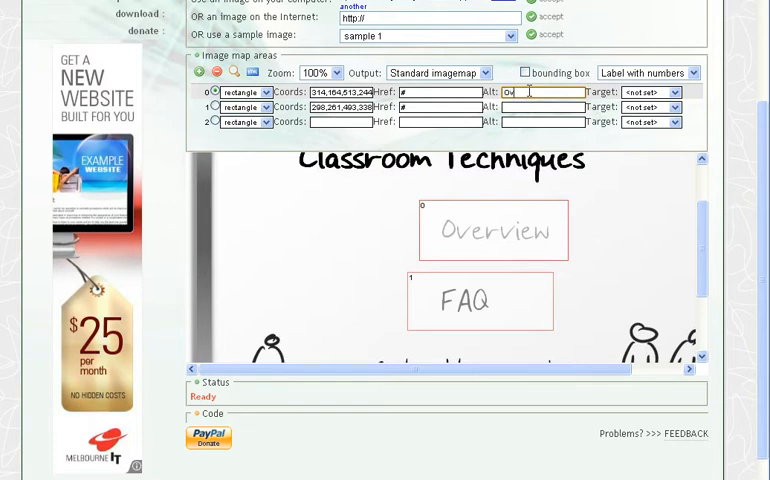
{"action": "type", "text": "erview"}
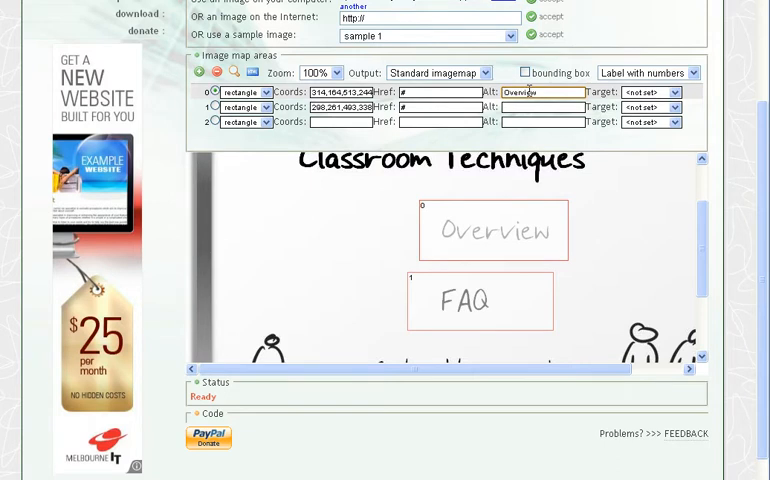
{"action": "left_click", "coordinate": [545, 107]}
{"action": "type", "text": "F"}
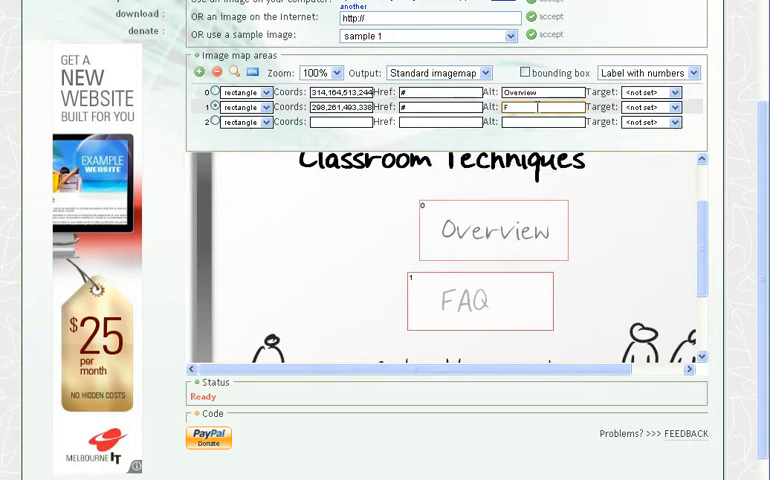
{"action": "type", "text": "a"}
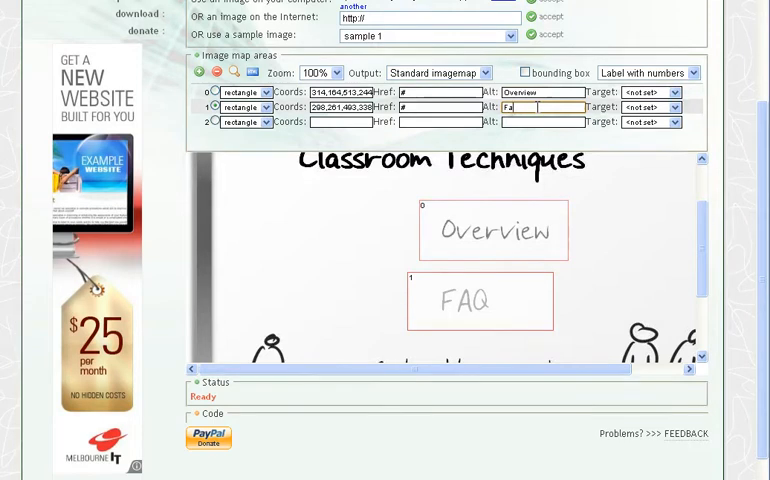
{"action": "type", "text": "FAQ"}
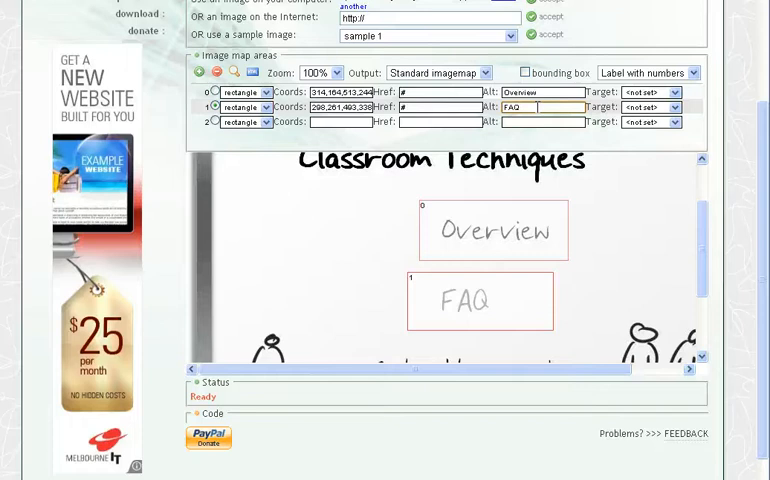
{"action": "mouse_move", "coordinate": [540, 107]}
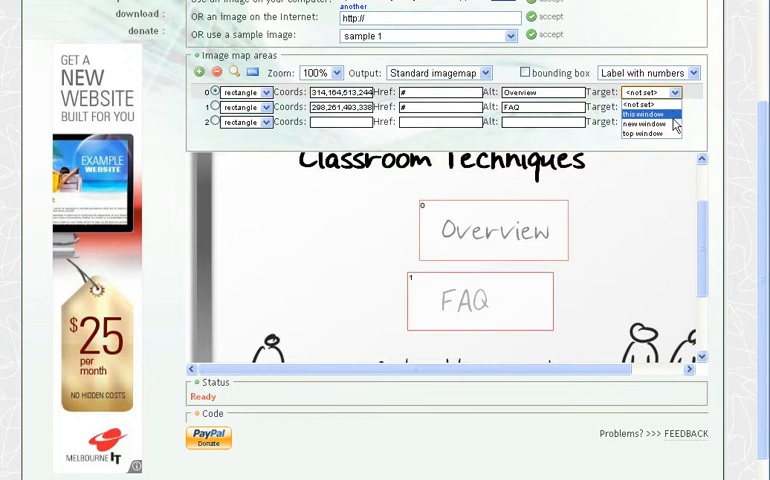
Set the Target of areas 0 and 1 to 'new window'.
{"action": "left_click", "coordinate": [648, 124]}
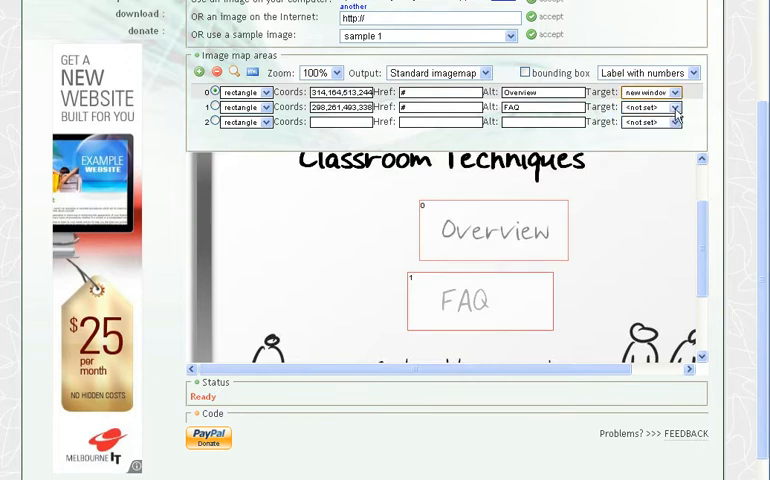
{"action": "left_click", "coordinate": [675, 107]}
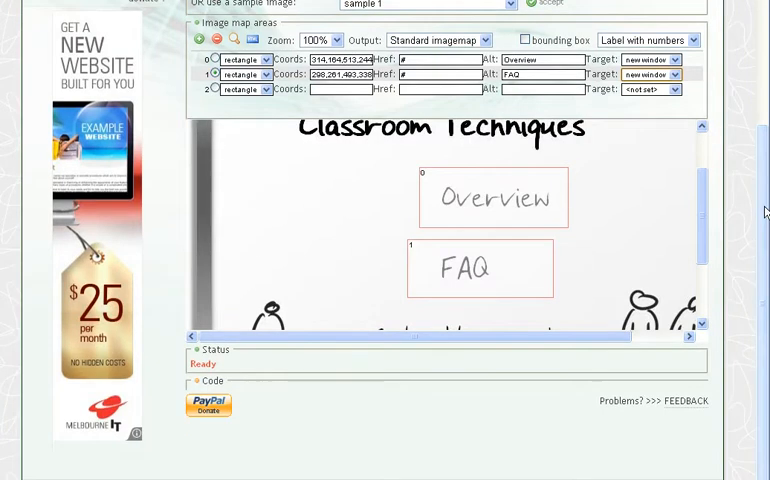
{"action": "scroll", "scroll_direction": "up", "scroll_amount": 3}
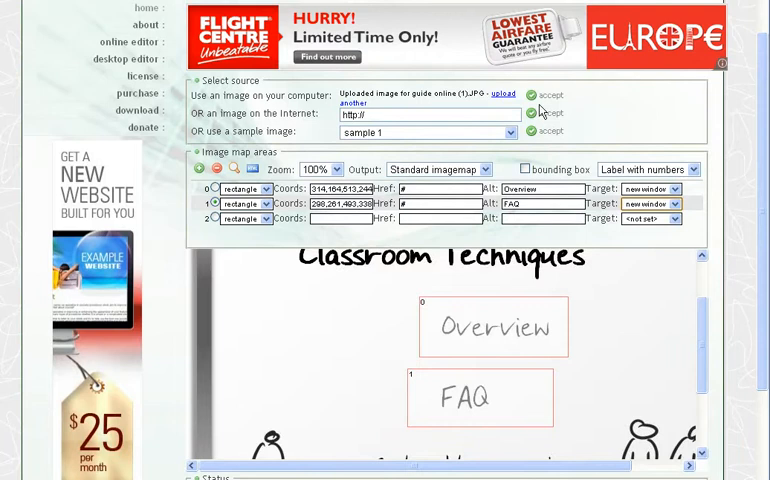
{"action": "mouse_move", "coordinate": [575, 132]}
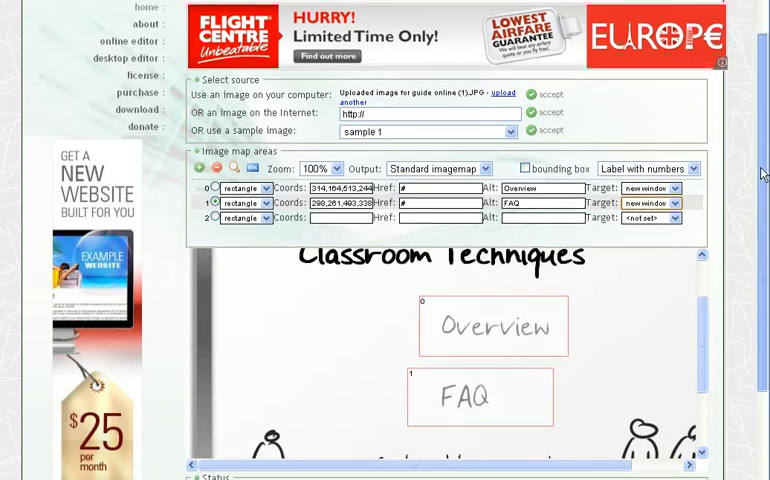
{"action": "scroll", "scroll_direction": "down", "scroll_amount": 3}
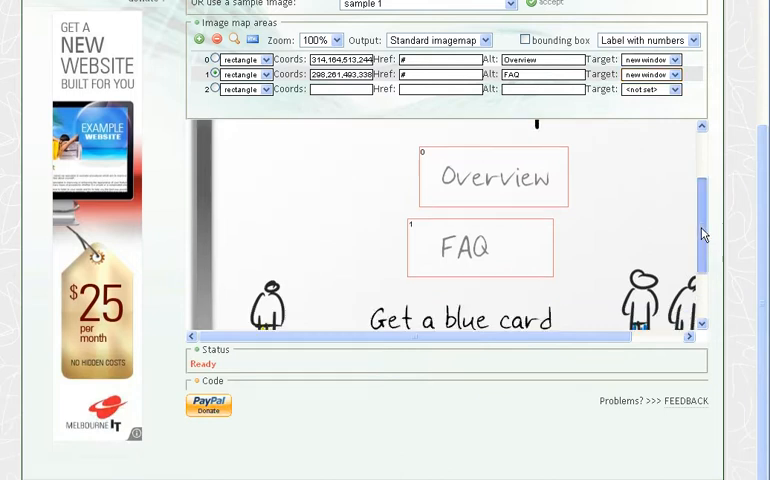
{"action": "scroll", "scroll_direction": "down", "scroll_amount": 3}
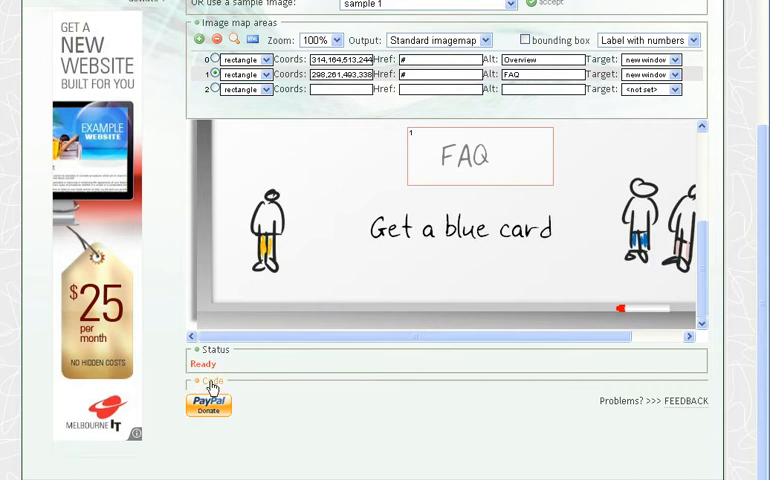
Expand the Code section and highlight the entire generated image map HTML.
{"action": "left_click", "coordinate": [210, 385]}
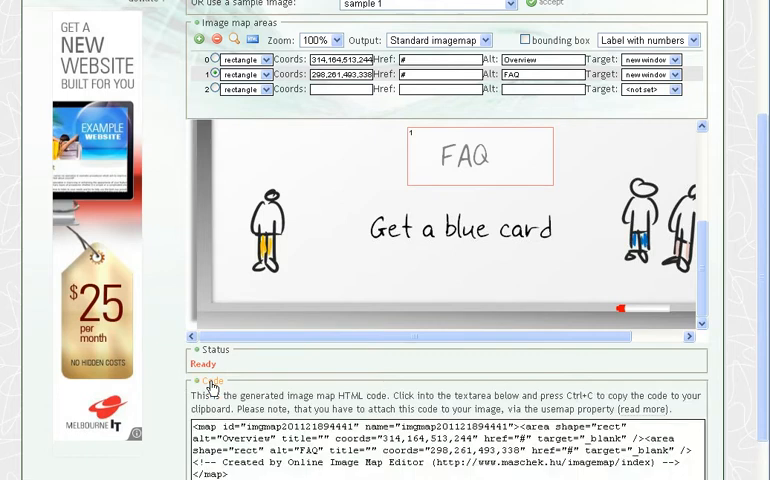
{"action": "scroll", "scroll_direction": "down", "scroll_amount": 3}
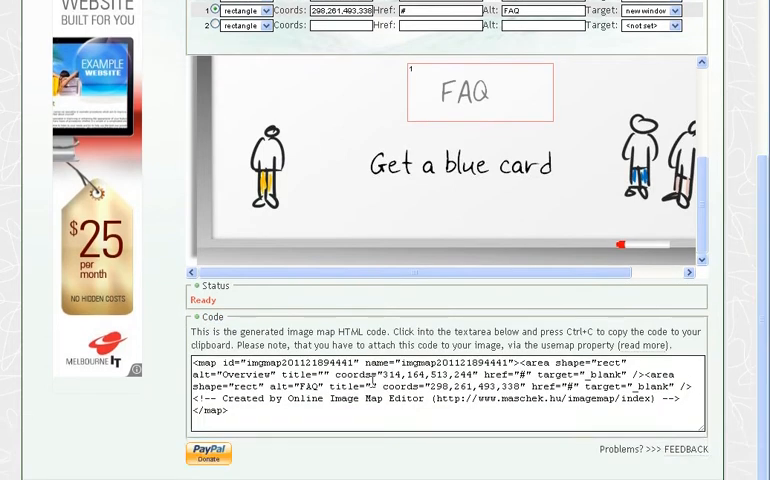
{"action": "mouse_move", "coordinate": [237, 412]}
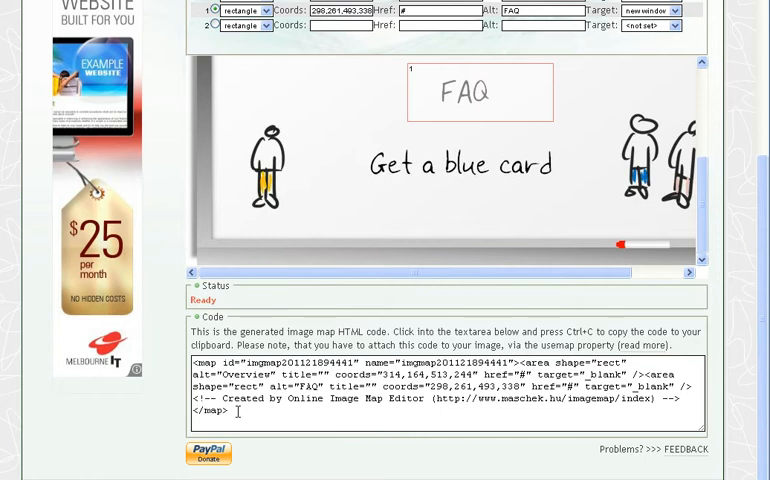
{"action": "triple_click", "coordinate": [450, 390]}
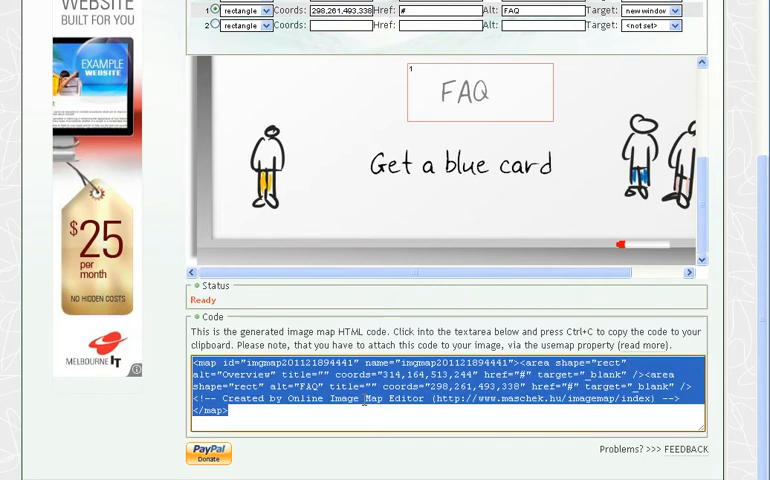